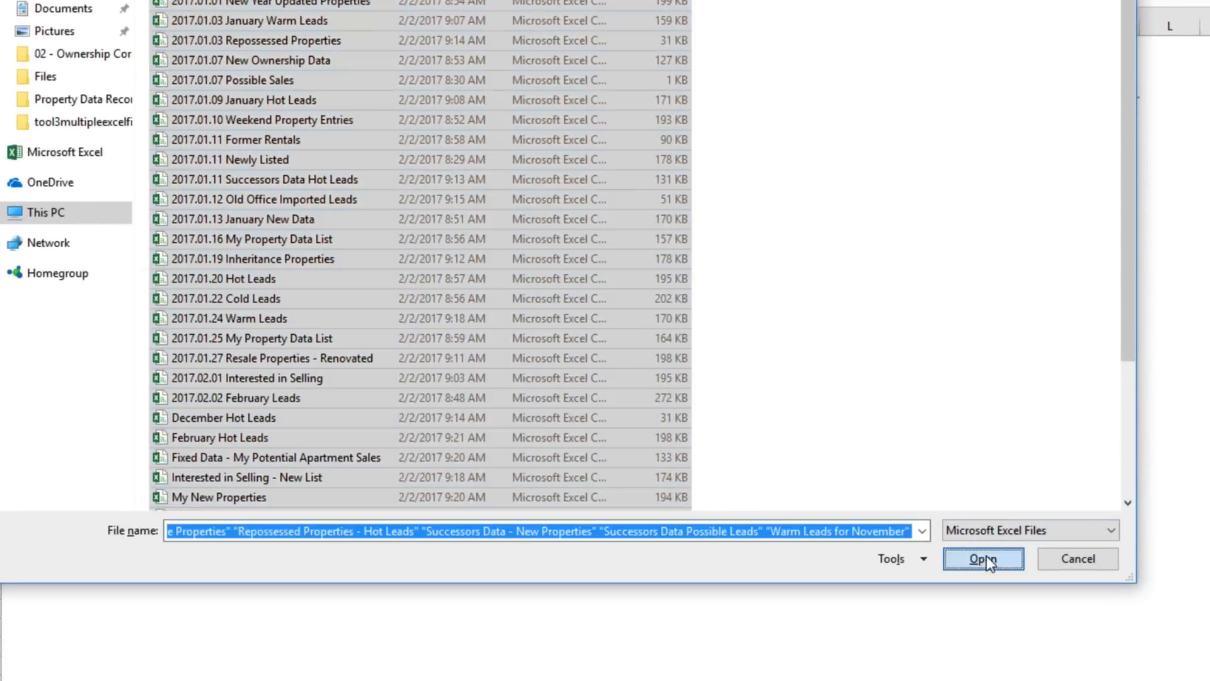
Step: Import the selected property data files as sheets and run the Ctrl+Q import macro
left_click(983, 558)
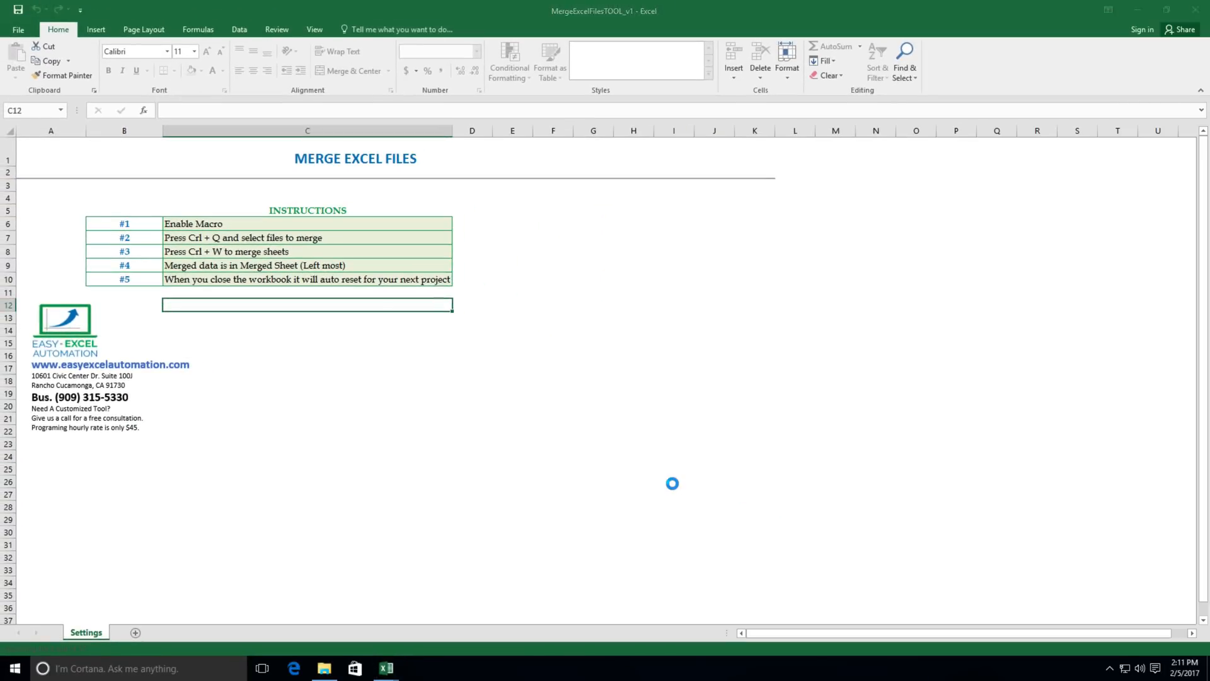
key("ctrl+q")
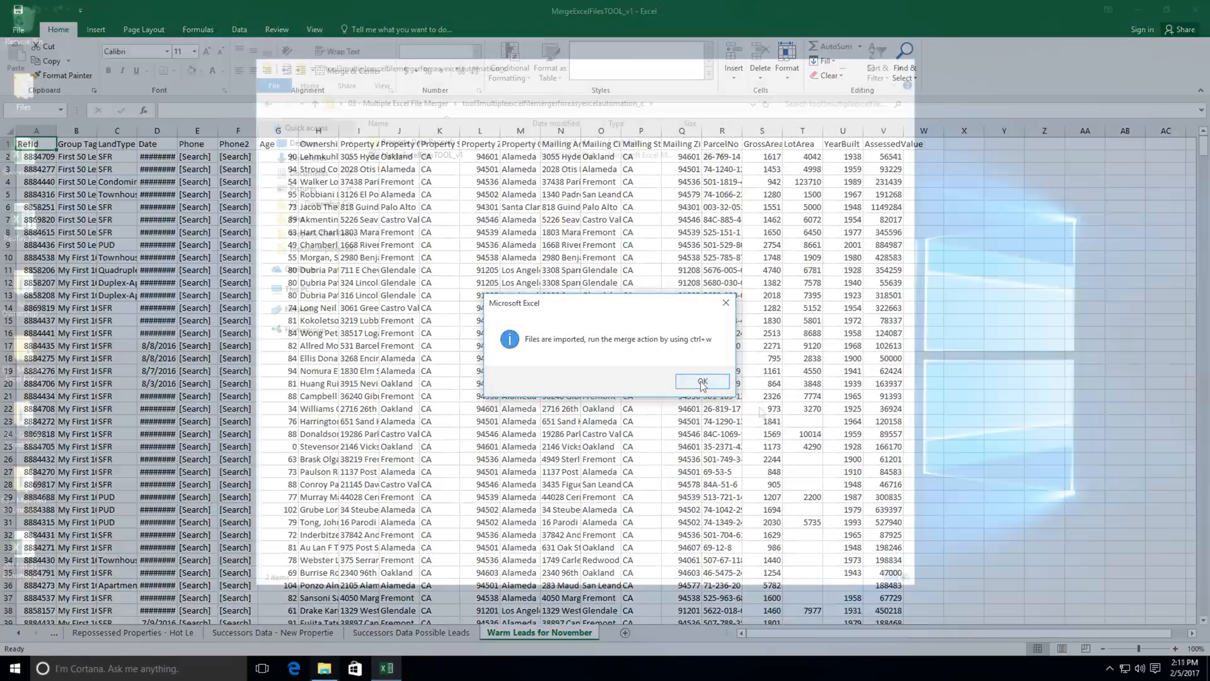
Step: Browse into the Property Data Records folder and preview 2017.01.07 Possible Sales
left_click(701, 382)
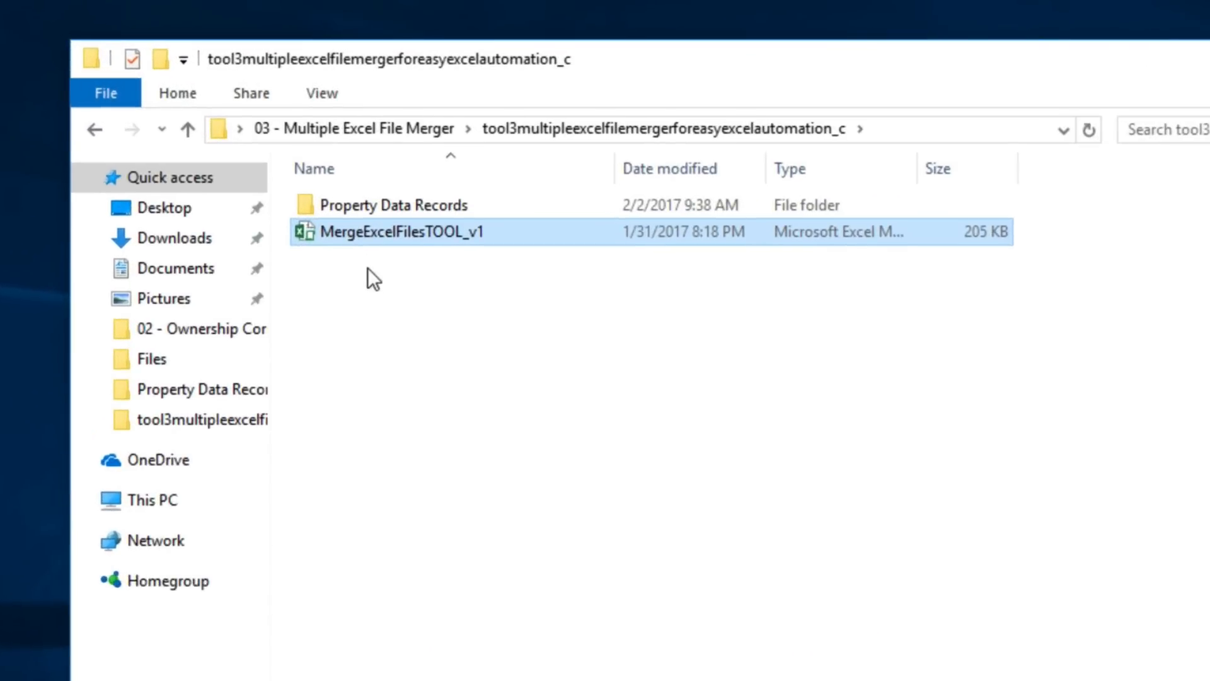
left_click(394, 204)
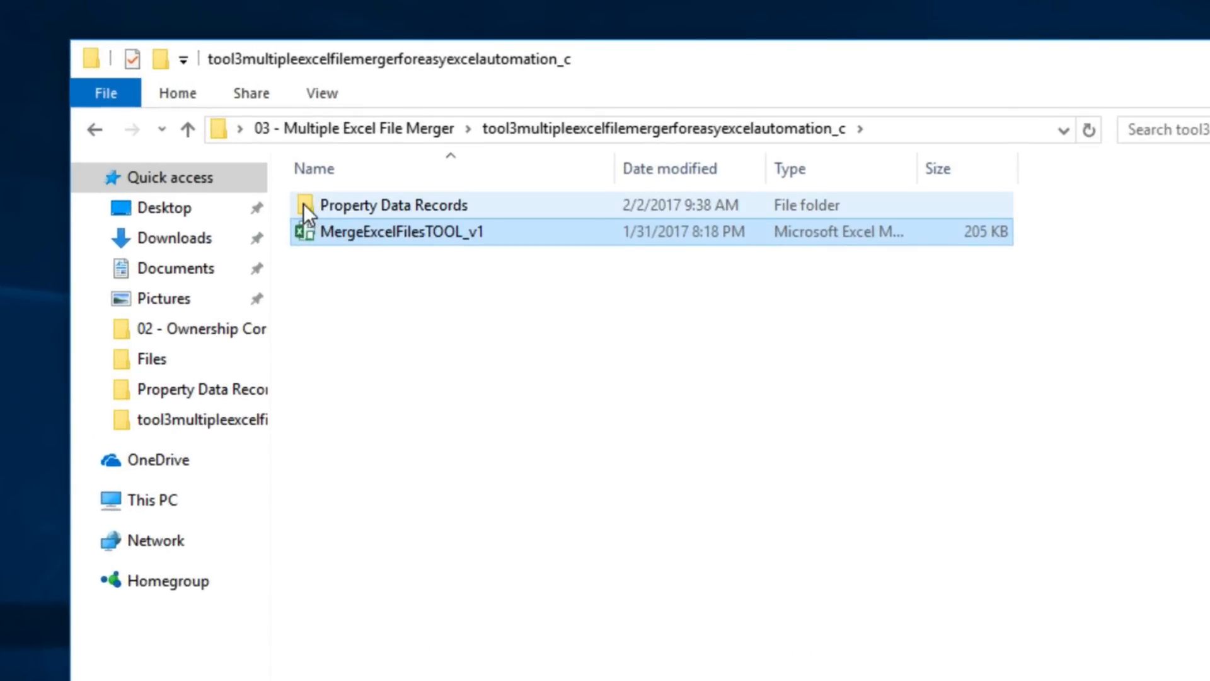
double_click(393, 204)
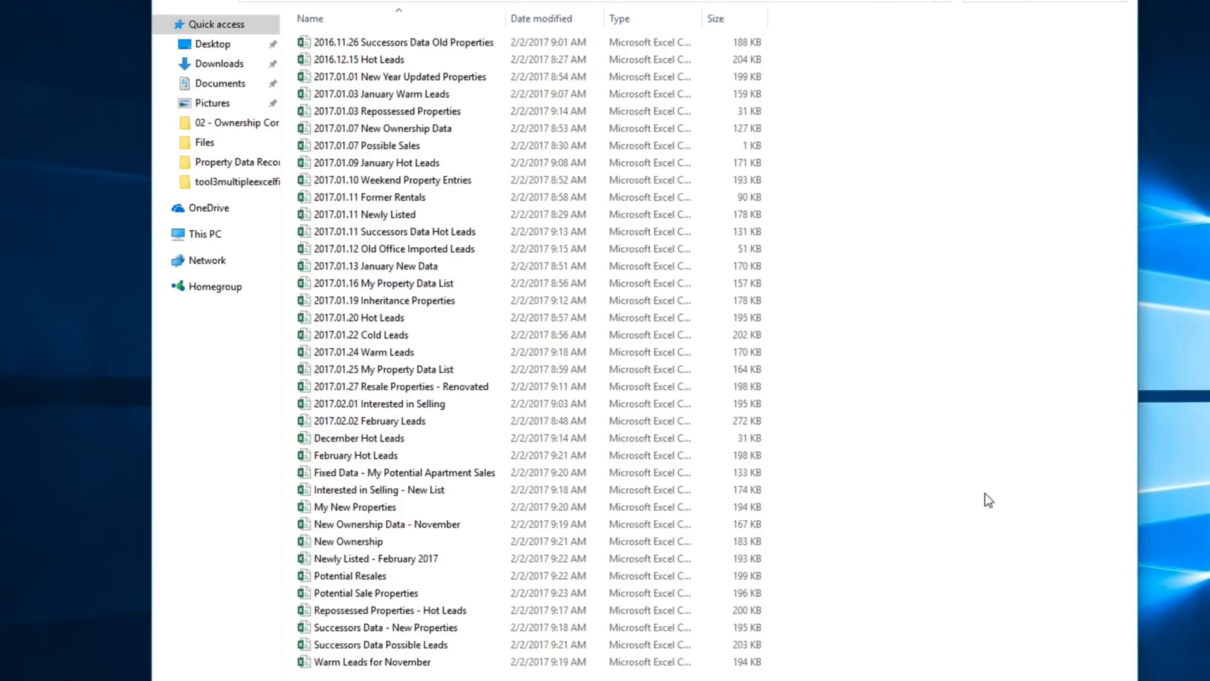
mouse_move(982, 488)
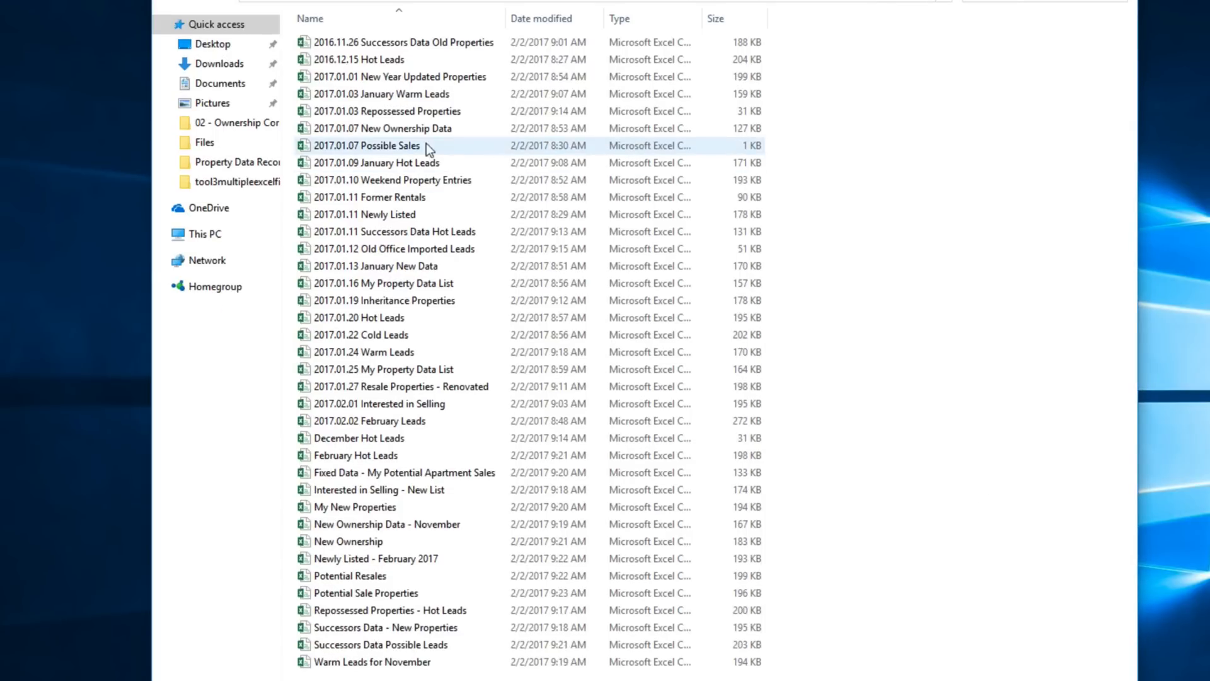
double_click(367, 145)
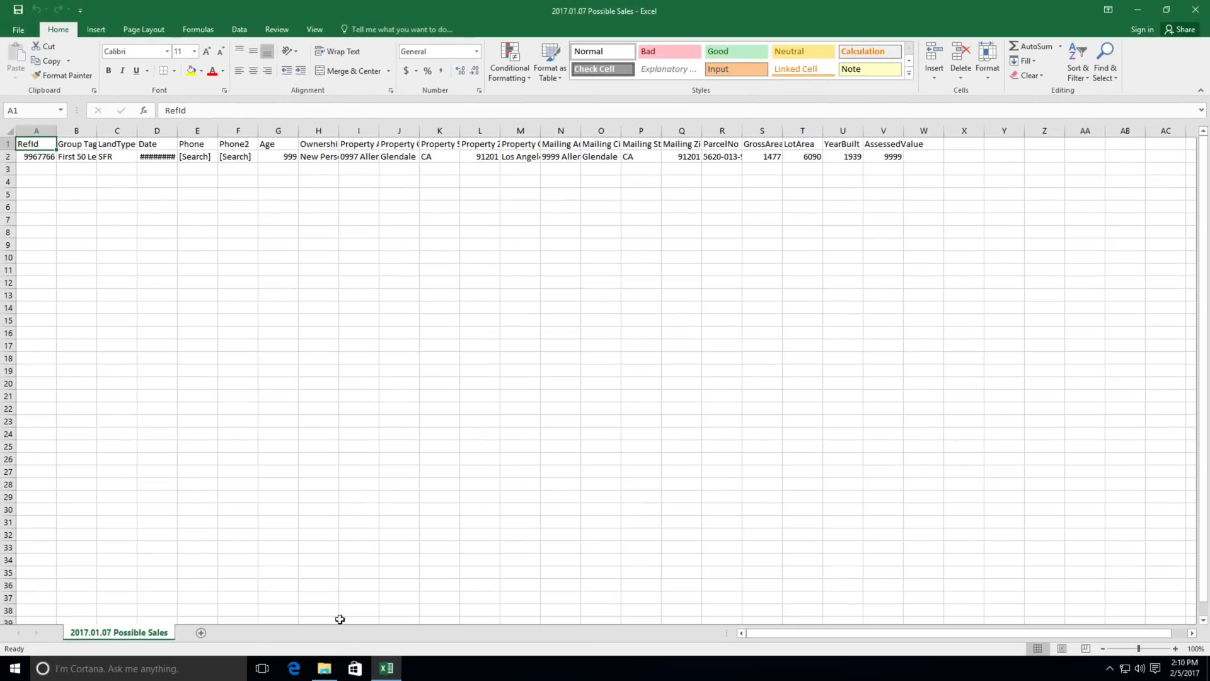
left_click(324, 668)
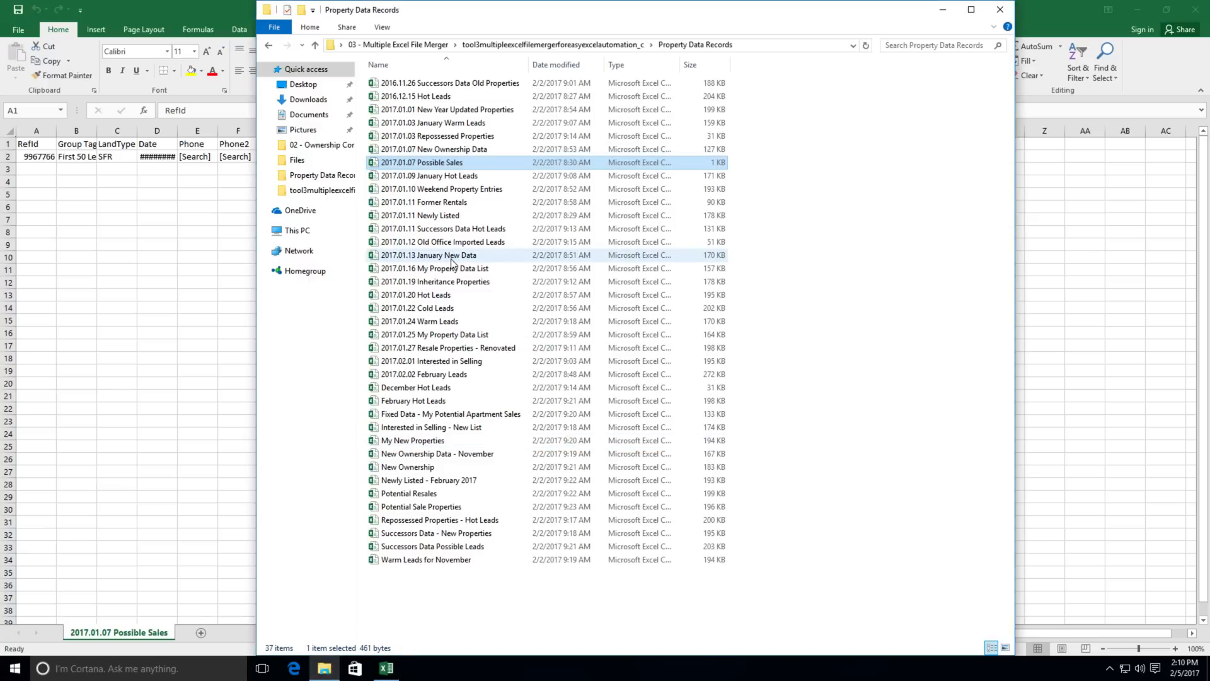
mouse_move(451, 256)
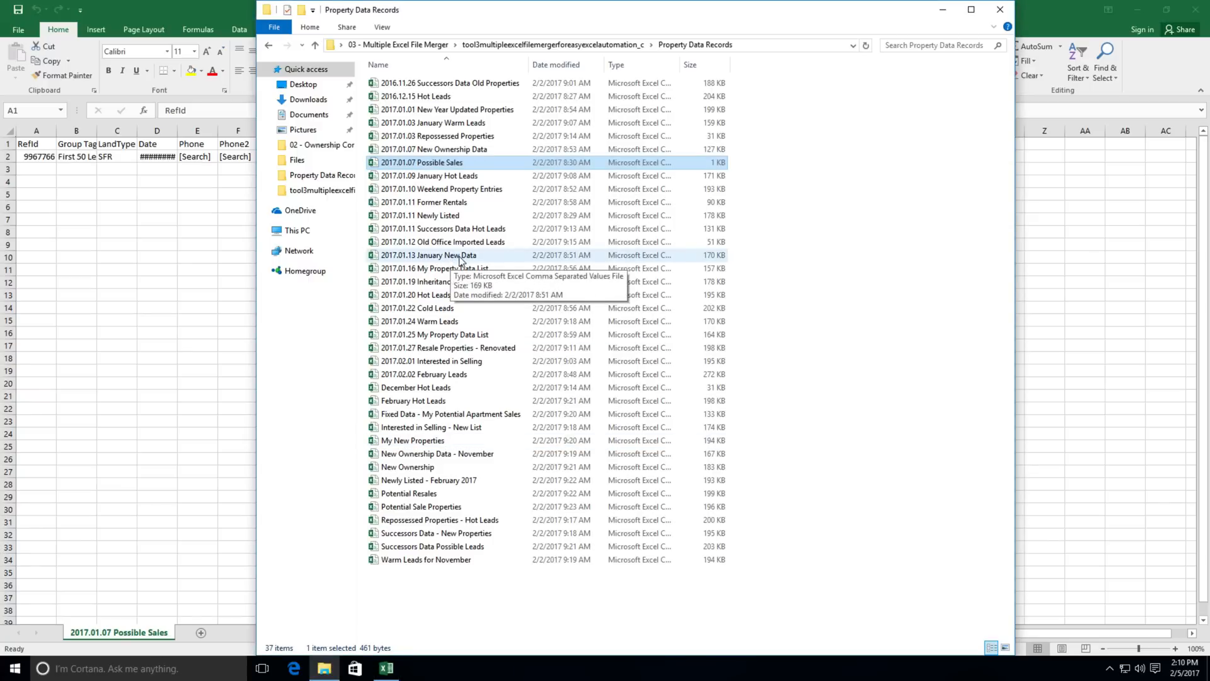
Step: Preview 2017.01.11 Successors Data Hot Leads, then 2017.01.09 January Hot Leads
double_click(445, 228)
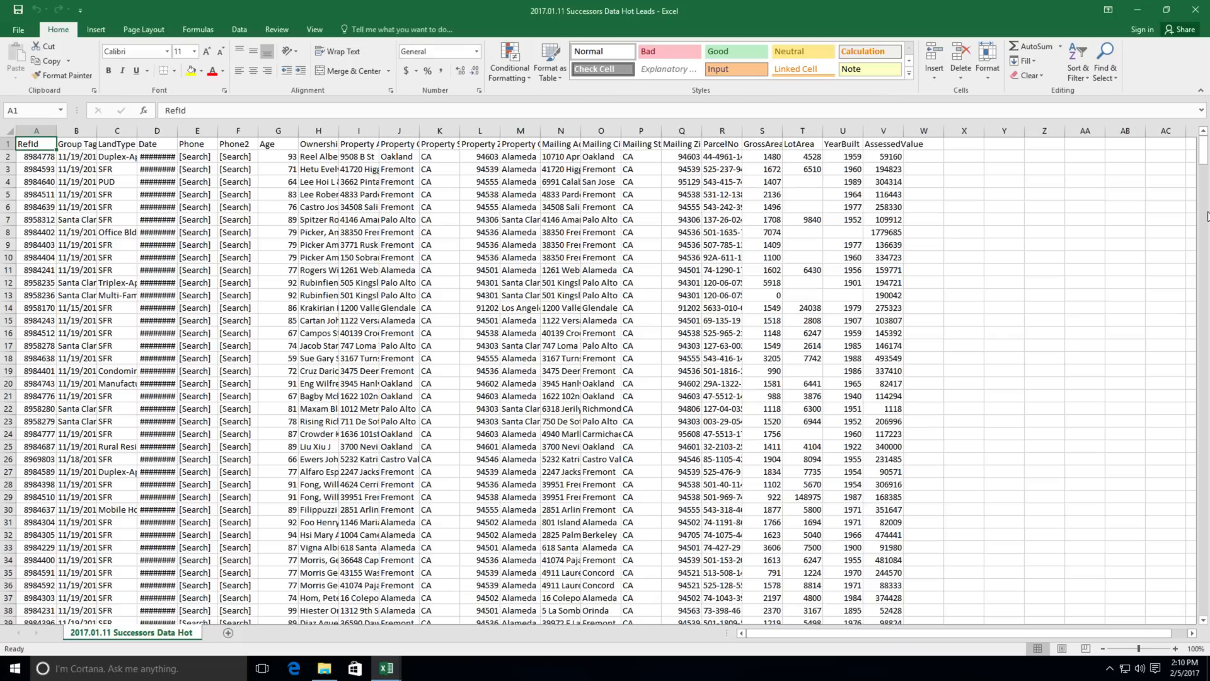
scroll("down", 3)
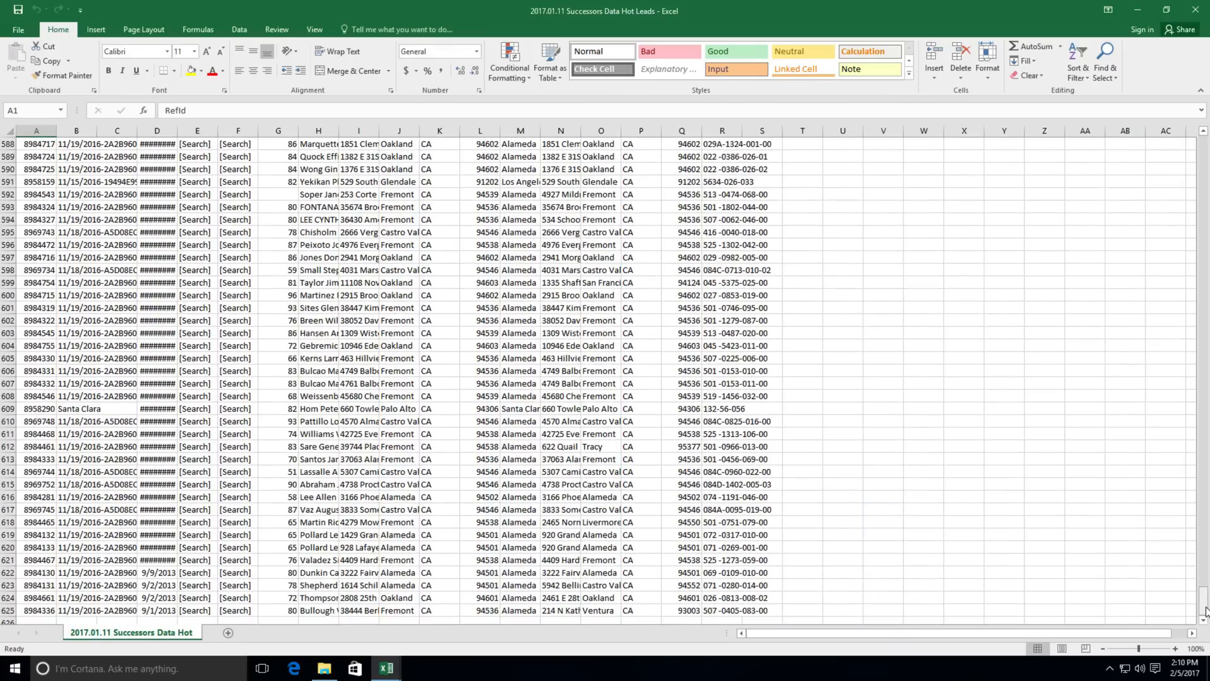
left_click(324, 673)
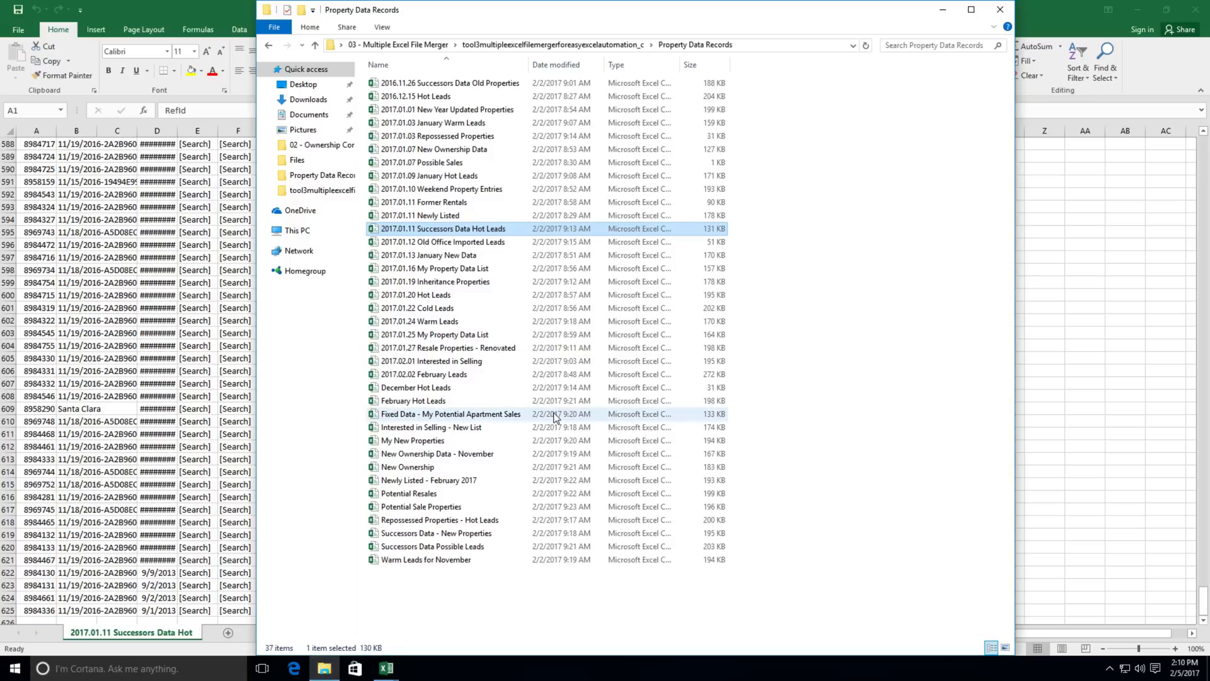
double_click(442, 228)
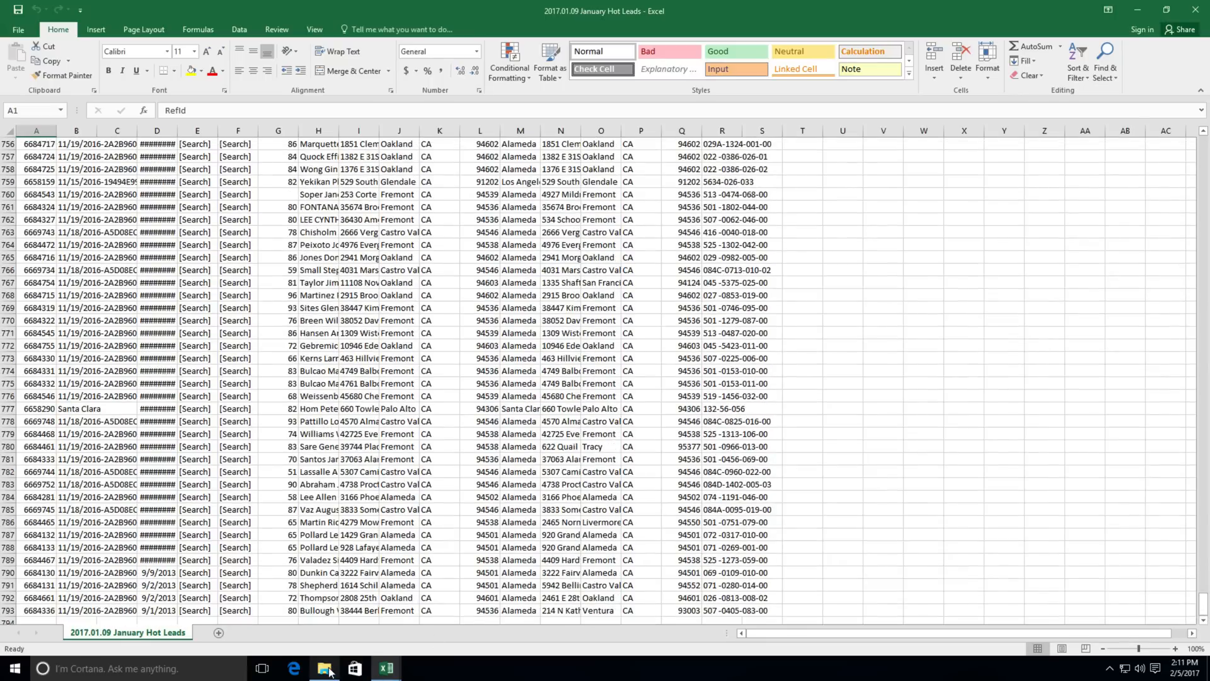
Step: Go up to the merger folder and launch the MergeExcelFilesTOOL_v1 workbook, allowing its macros
left_click(324, 668)
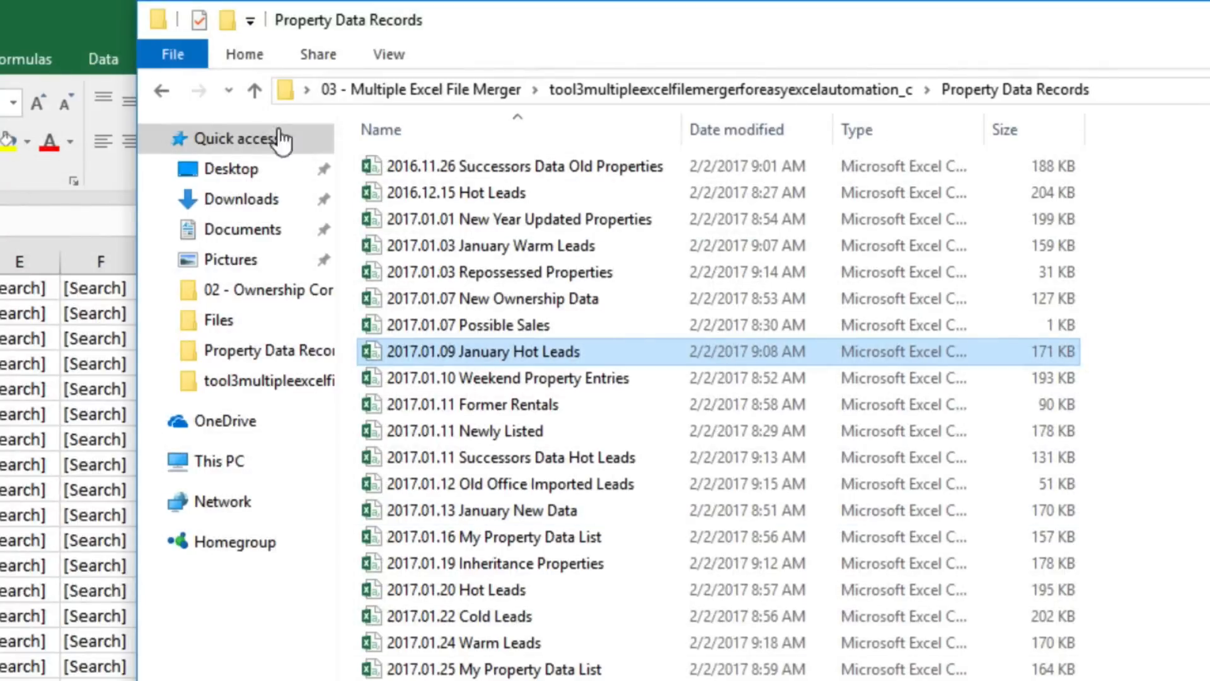
left_click(253, 89)
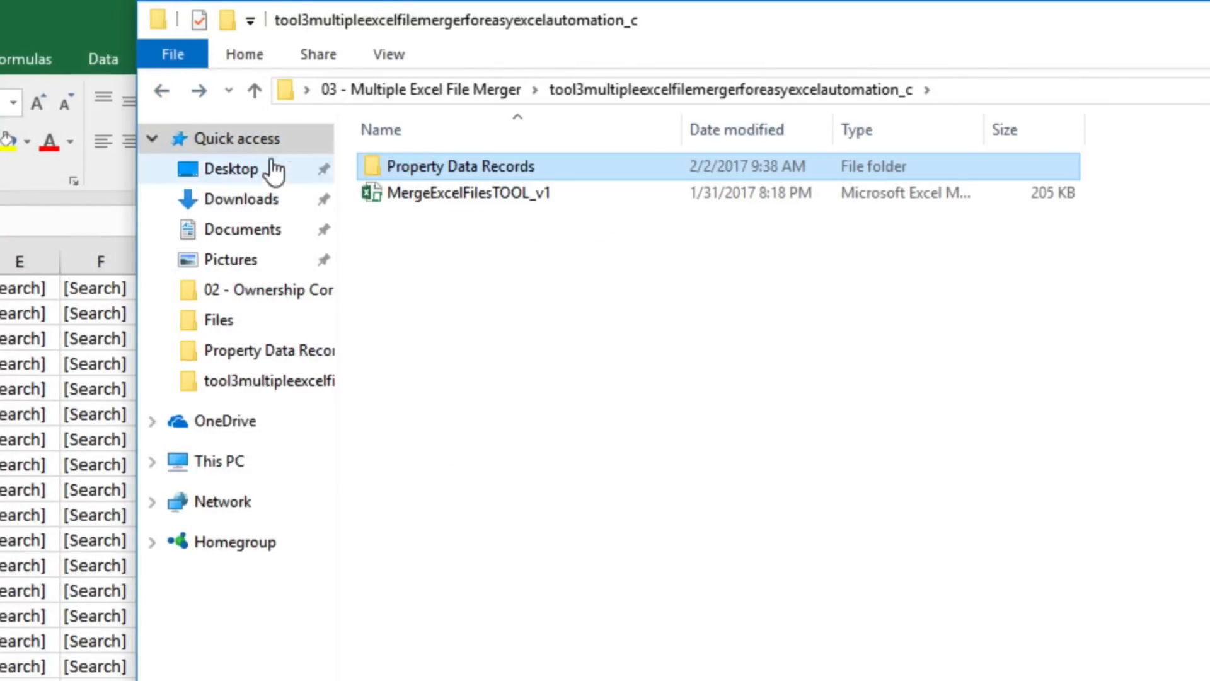
double_click(466, 193)
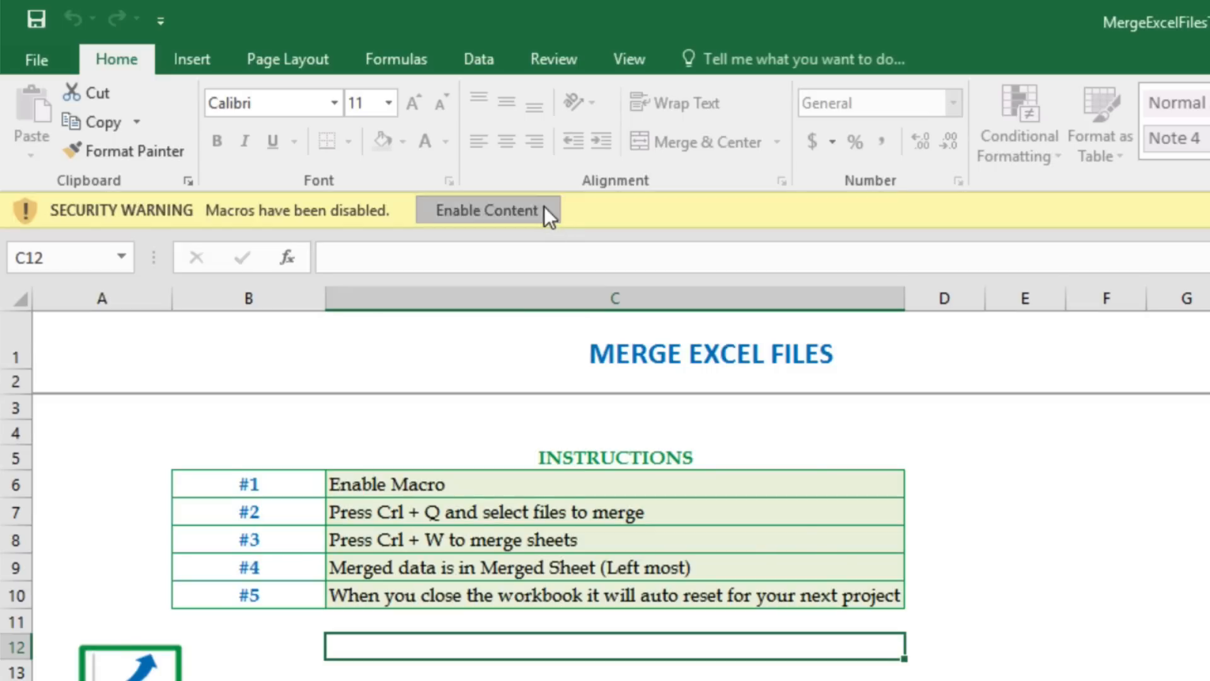
left_click(486, 209)
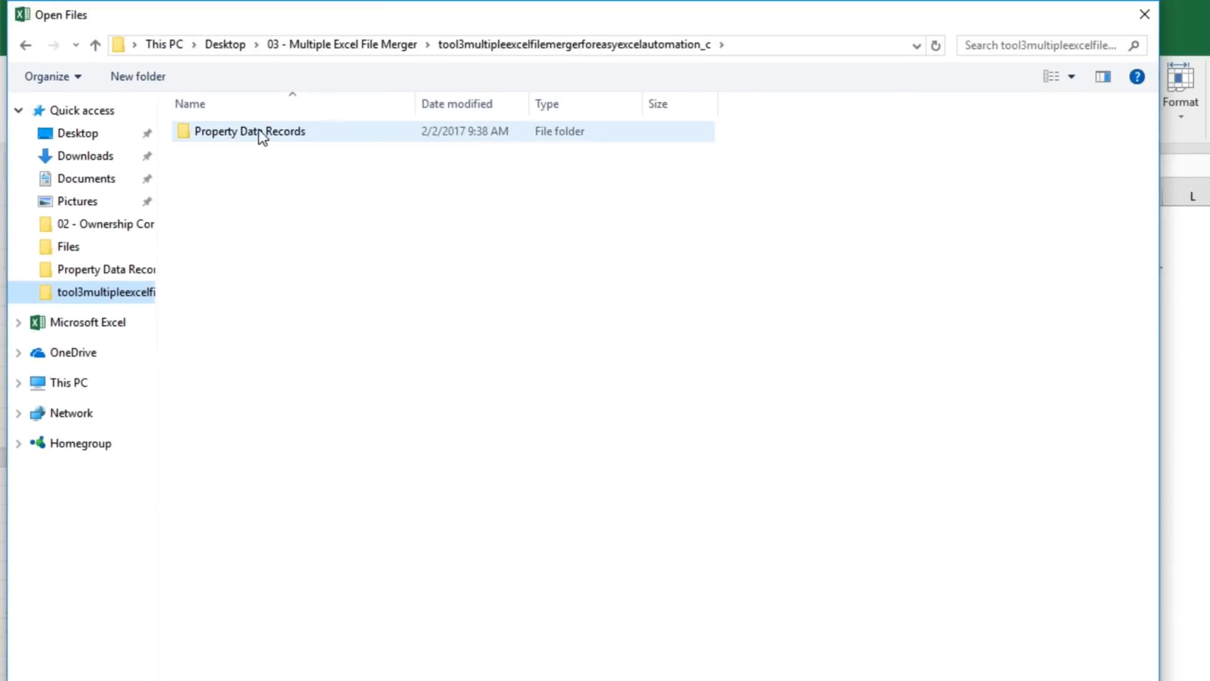
Step: Select every file in Property Data Records and import them all as separate sheets
double_click(249, 129)
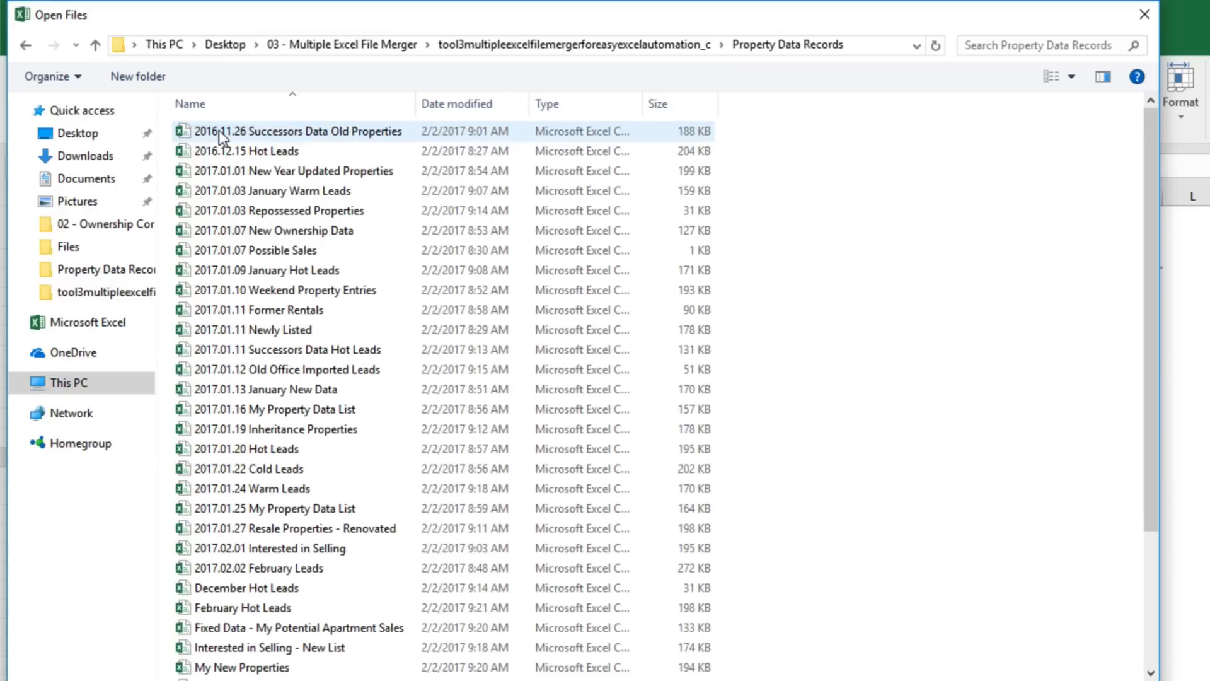
left_click(272, 230)
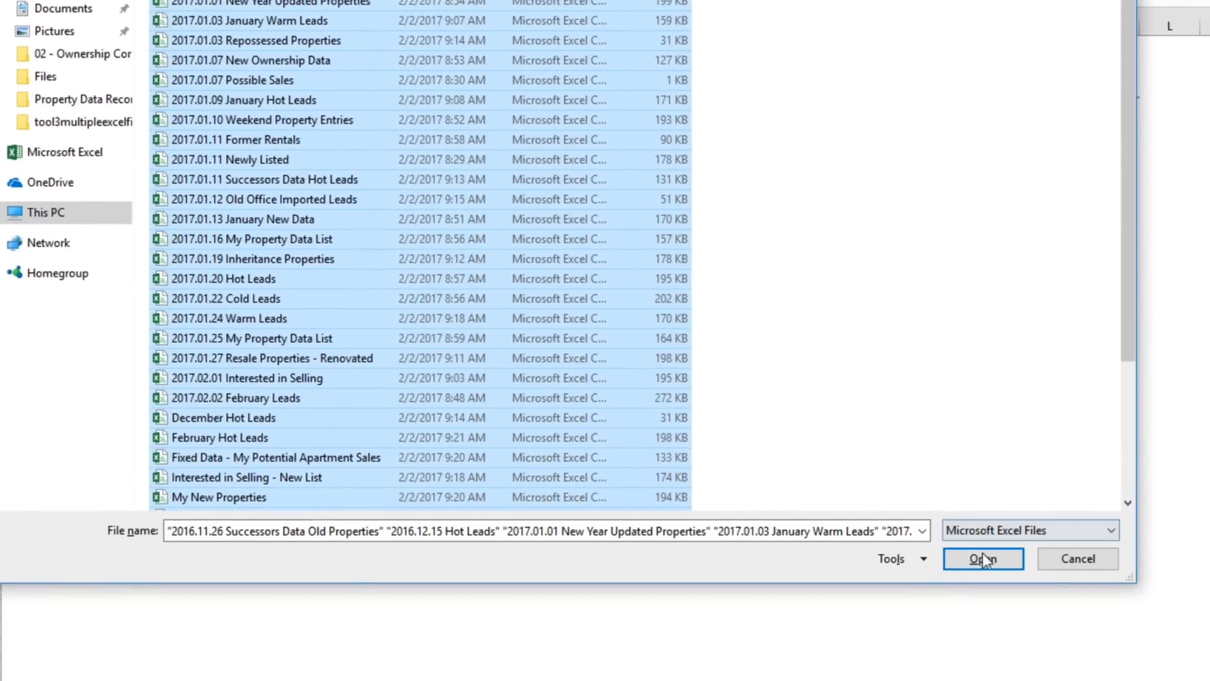
left_click(982, 558)
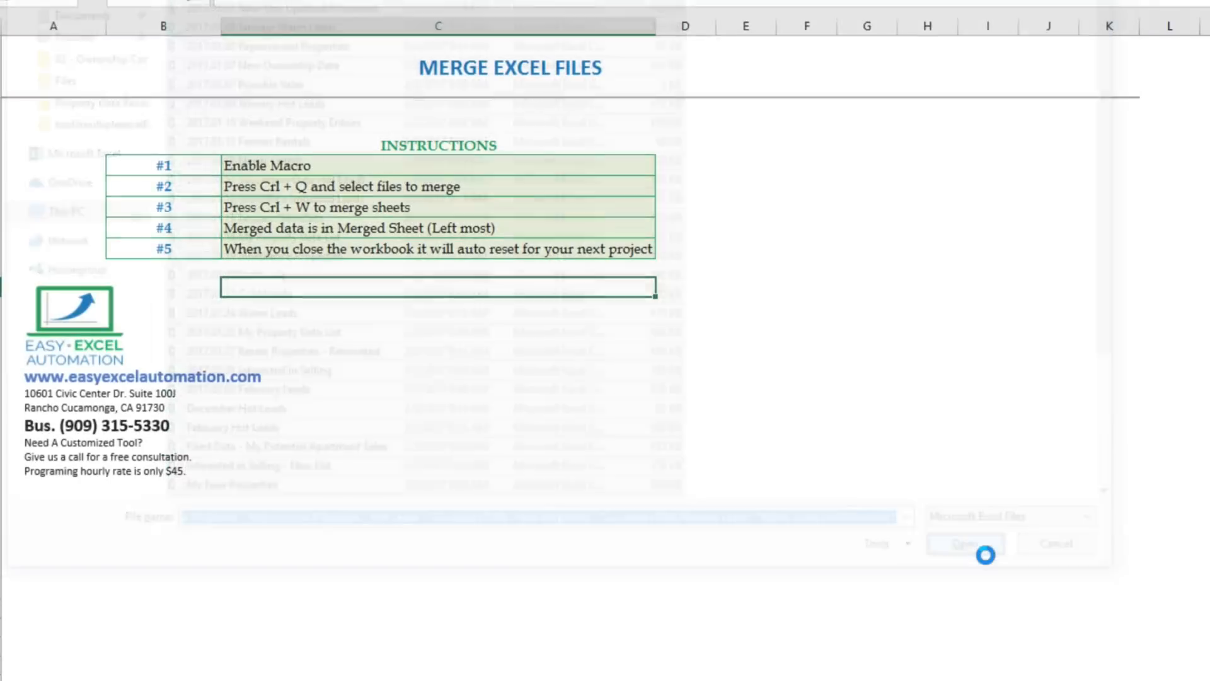
left_click(964, 542)
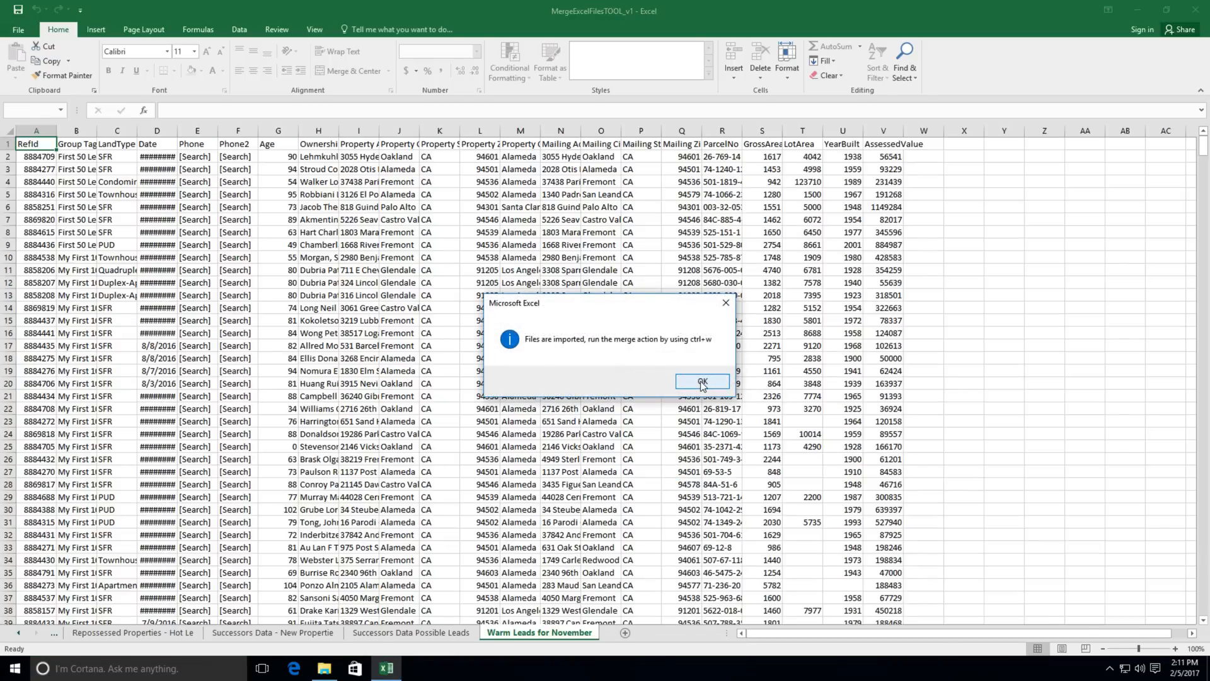
Step: Merge all imported sheets into one Merged sheet and check its last row (~28,000)
left_click(700, 380)
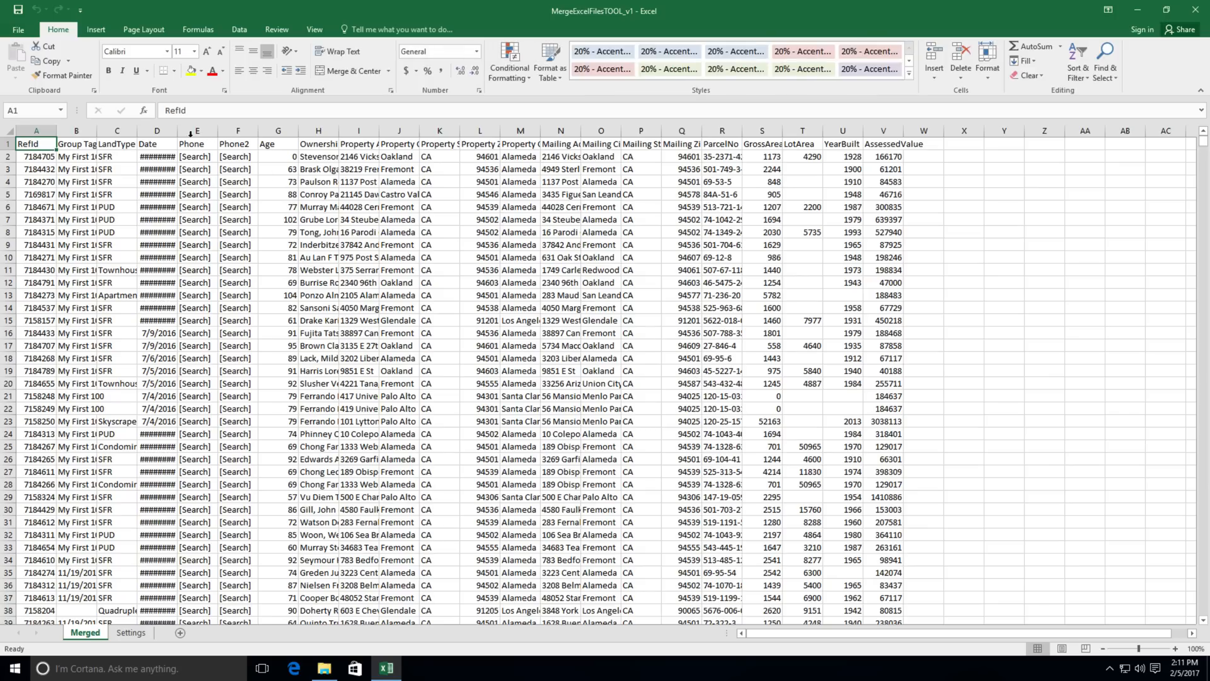
left_click_drag(186, 130, 239, 130)
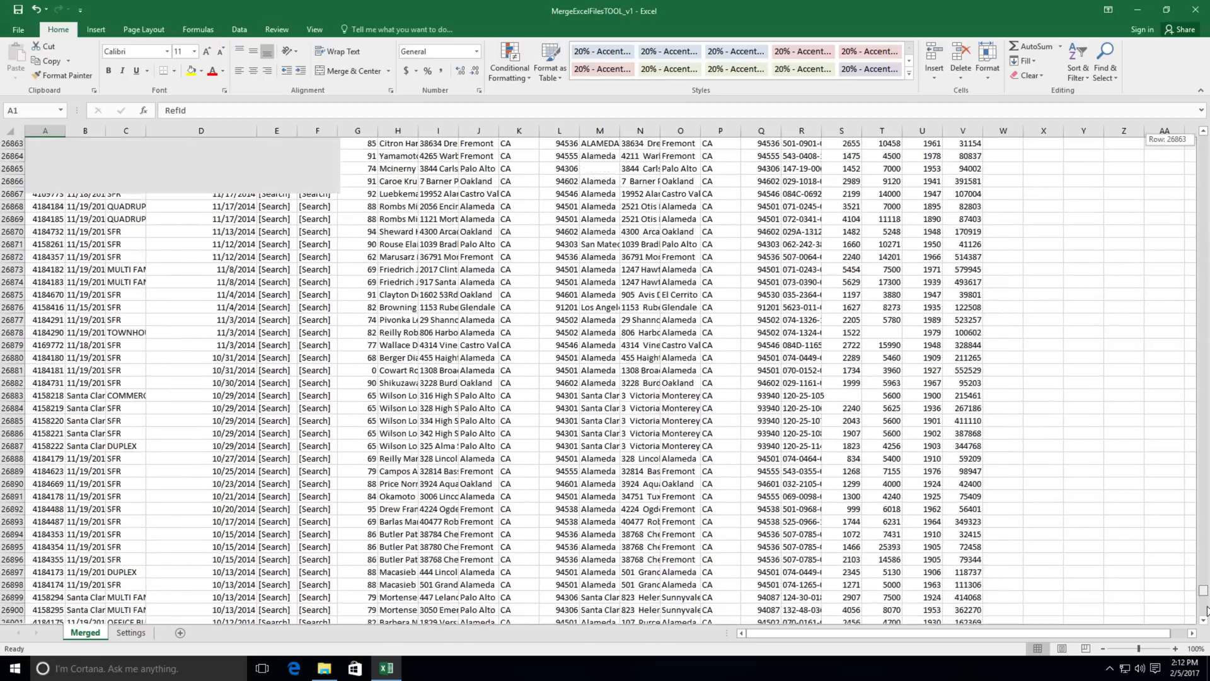
scroll("down", 3)
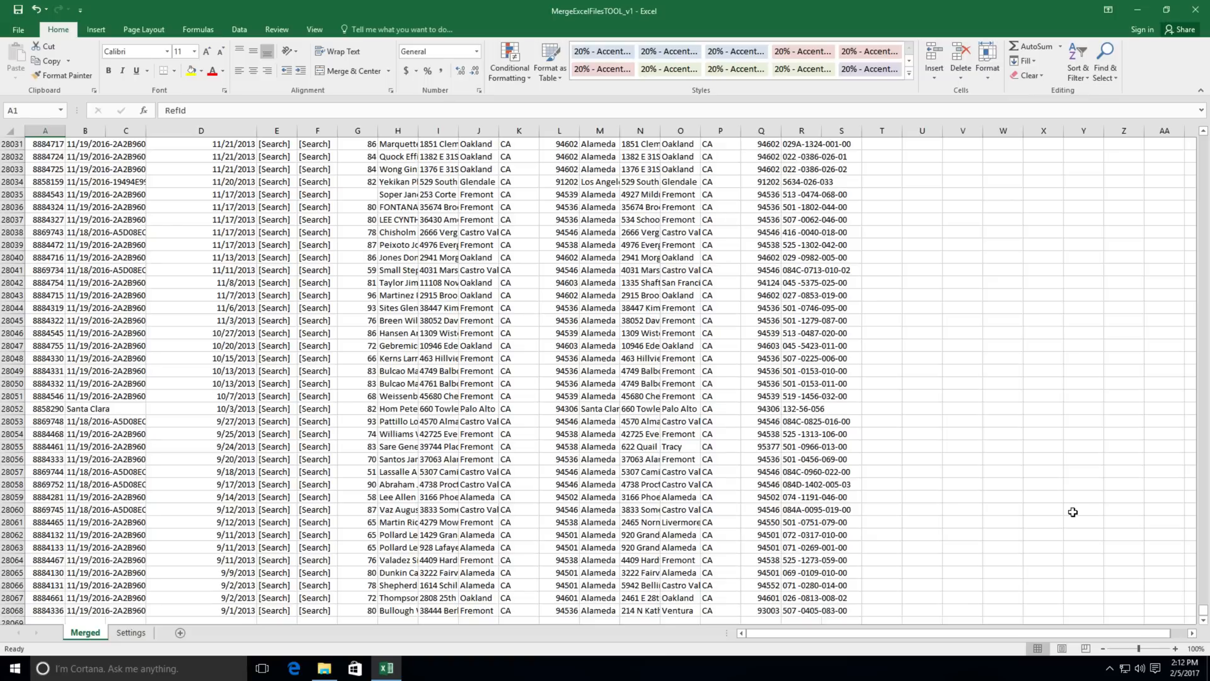
mouse_move(1201, 610)
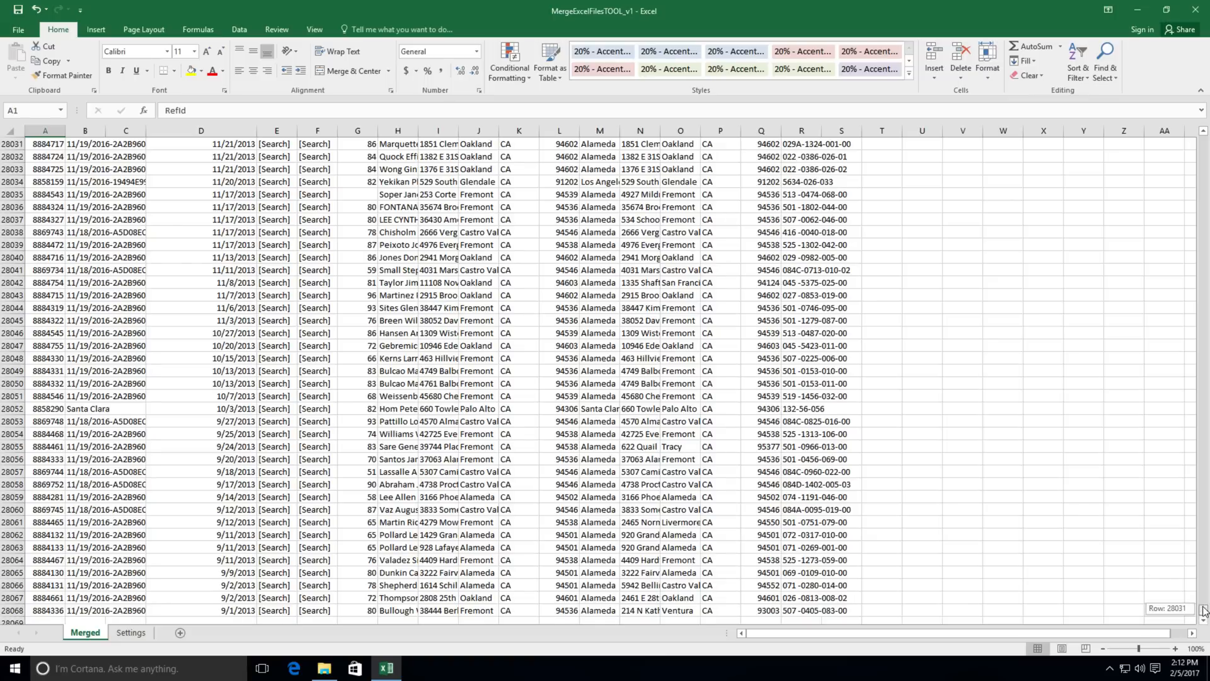